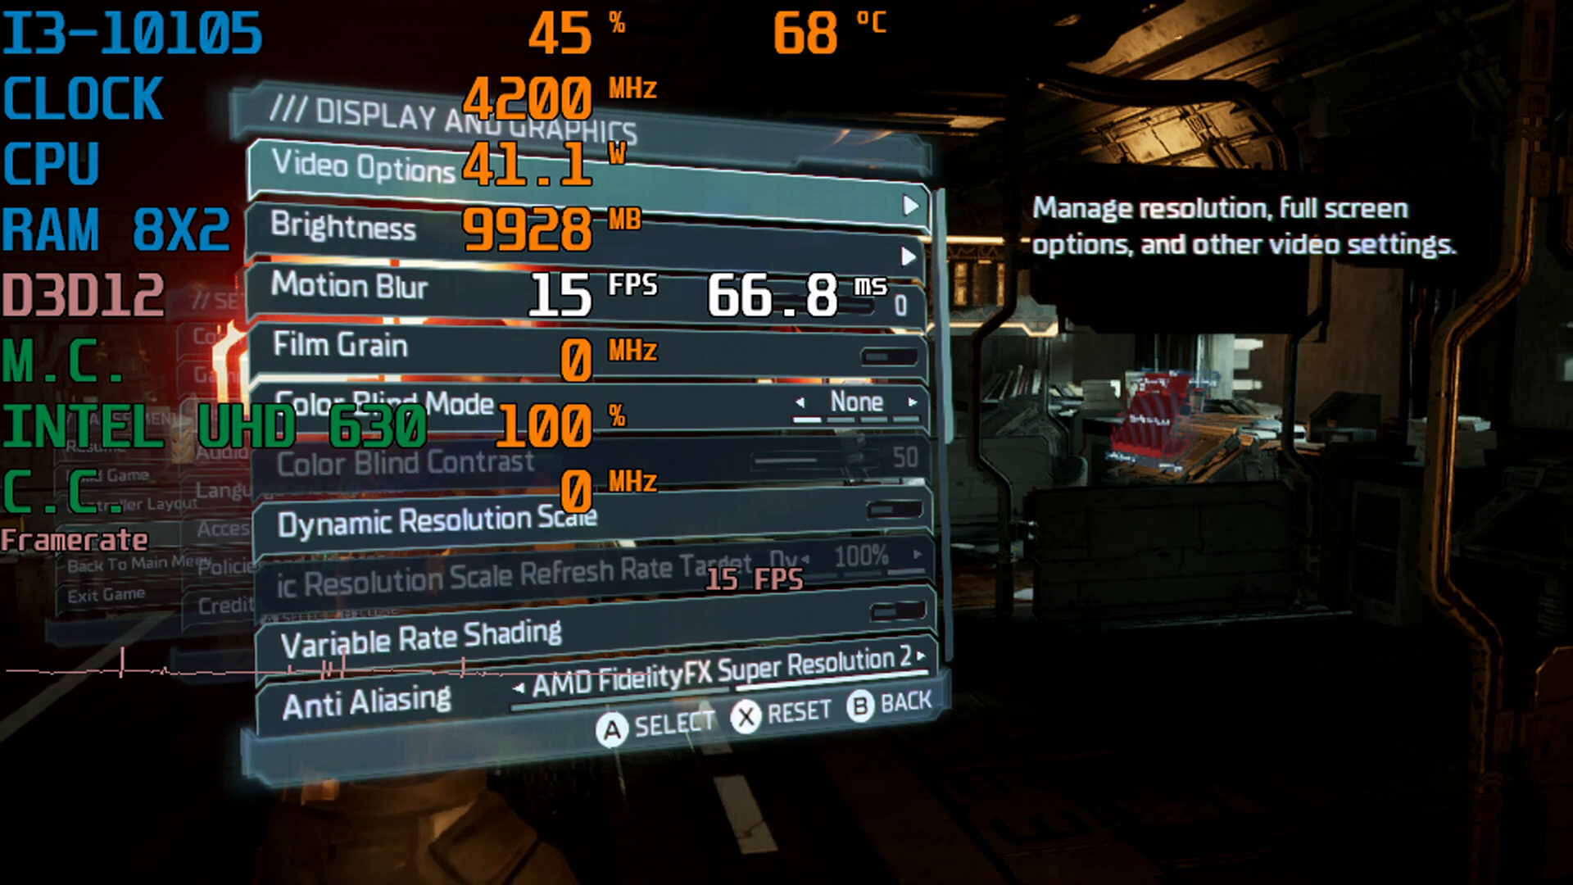
left_click(355, 167)
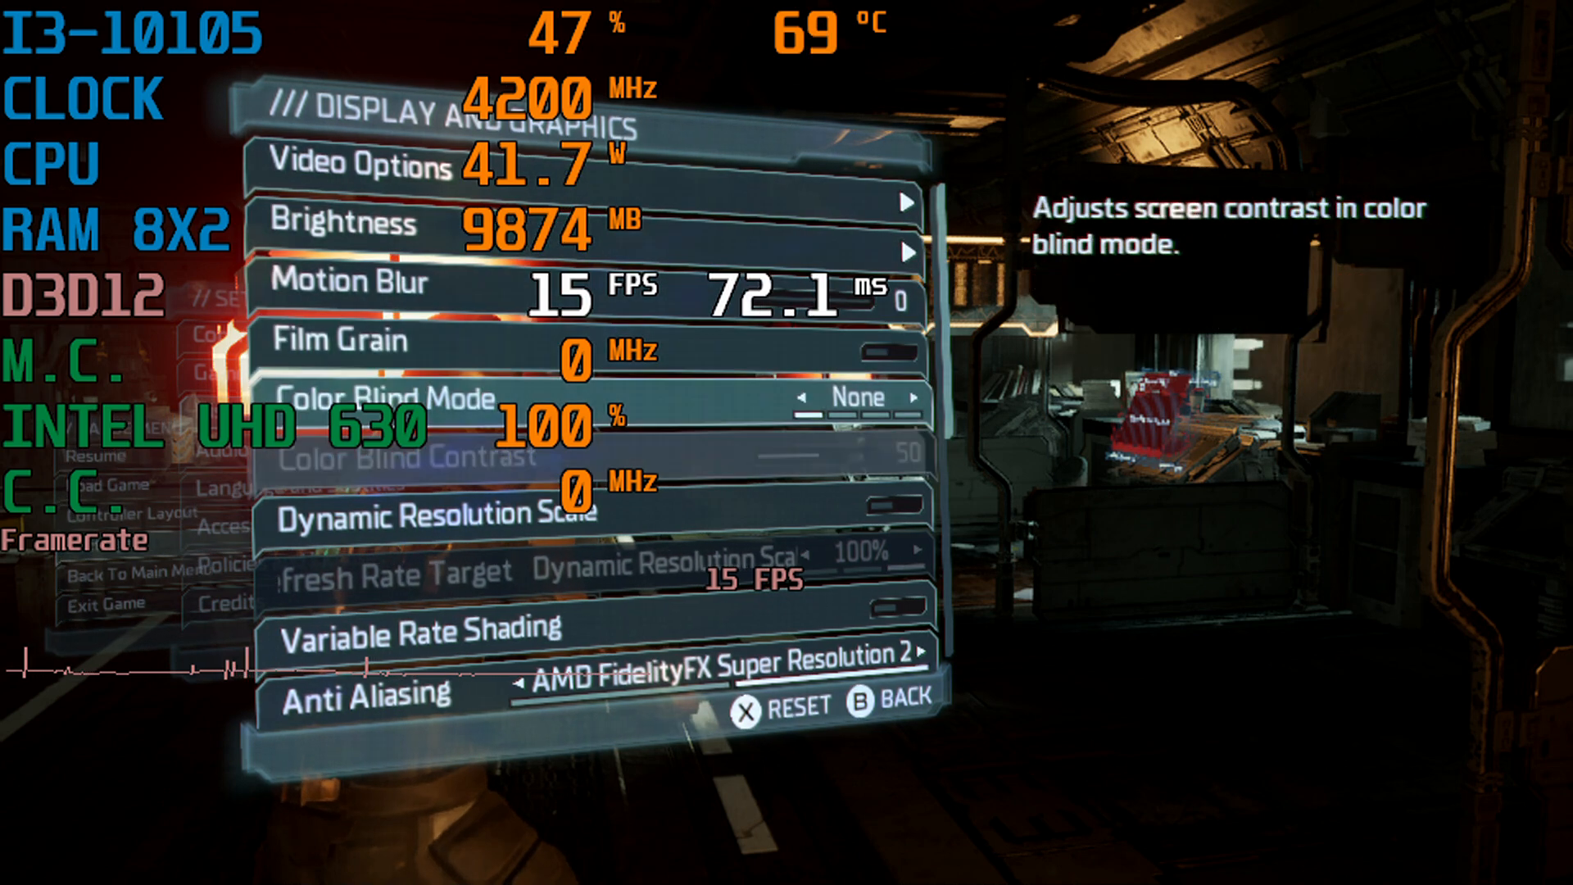
scroll("down", 3)
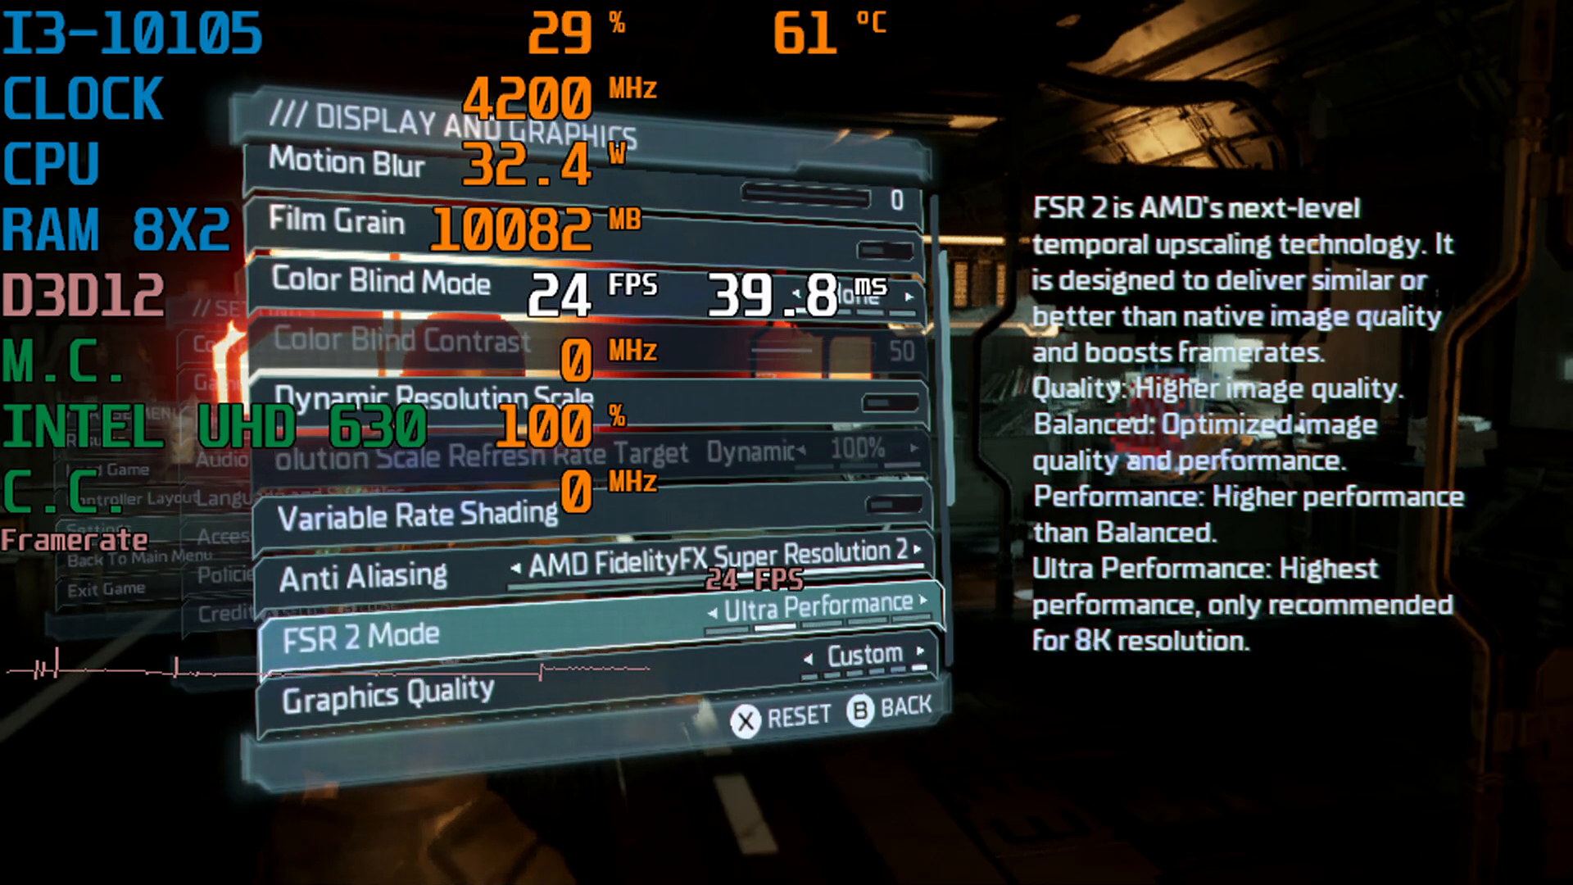
scroll("down", 3)
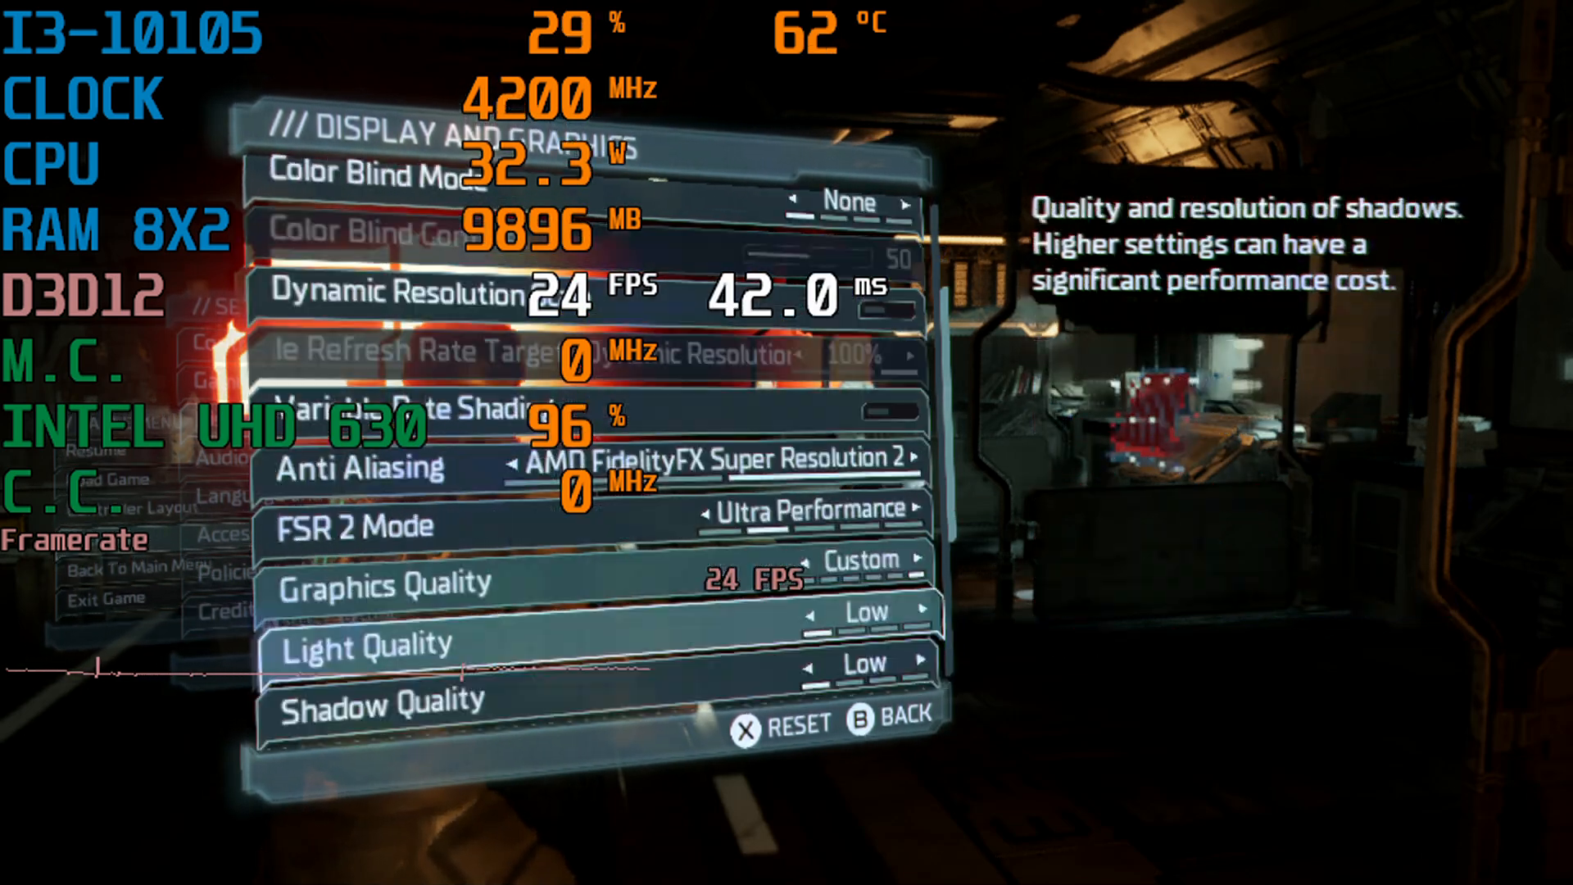